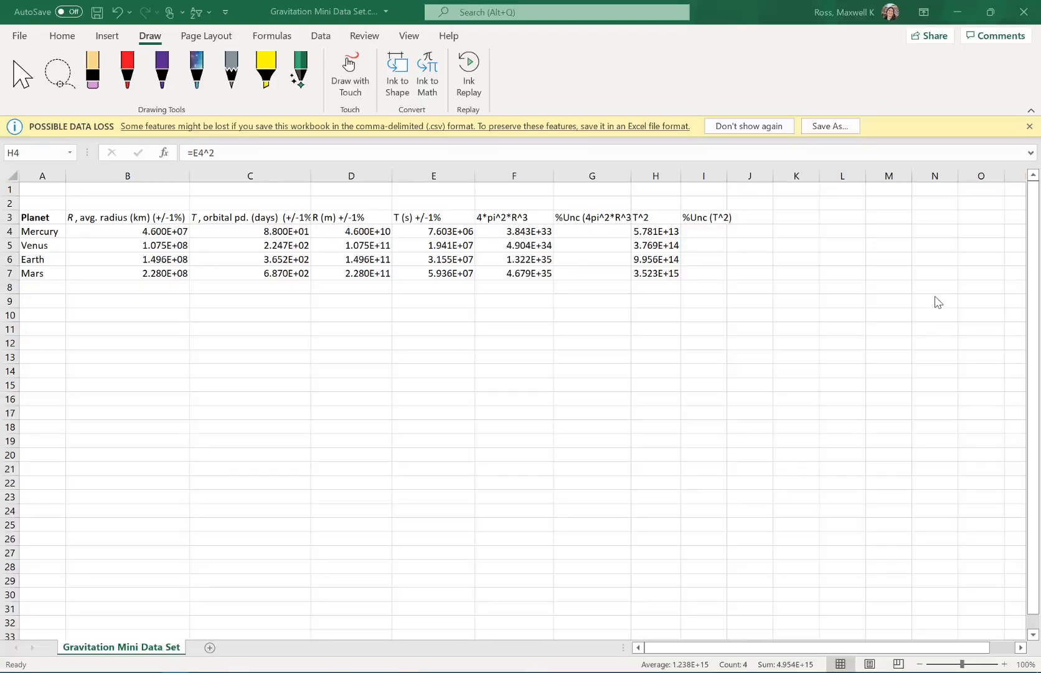
mouse_move(586, 234)
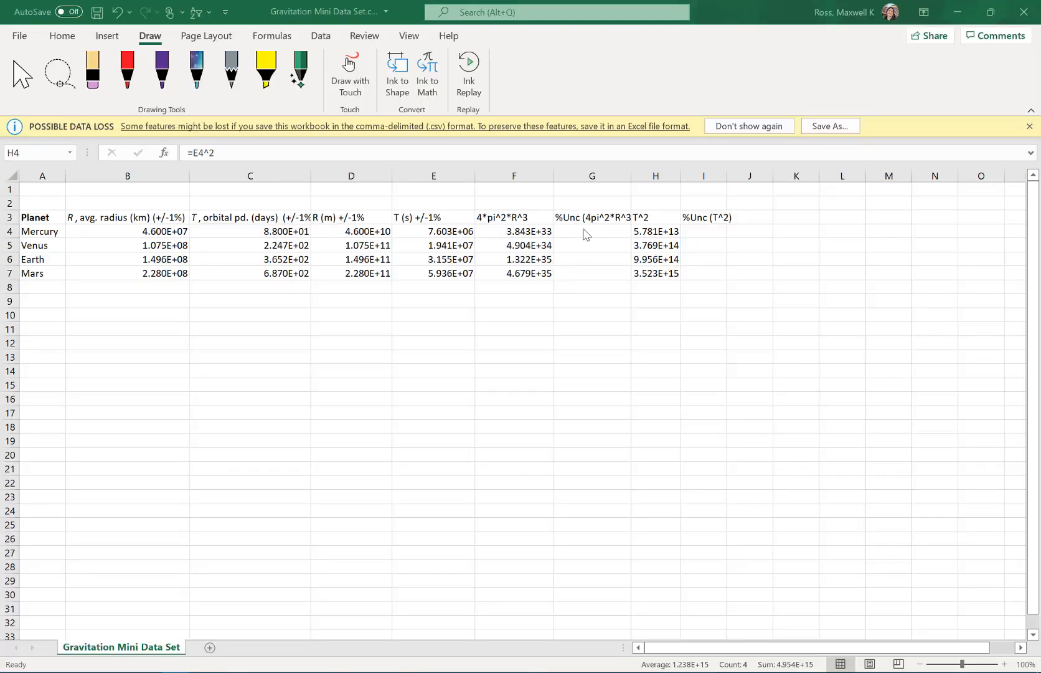
mouse_move(558, 258)
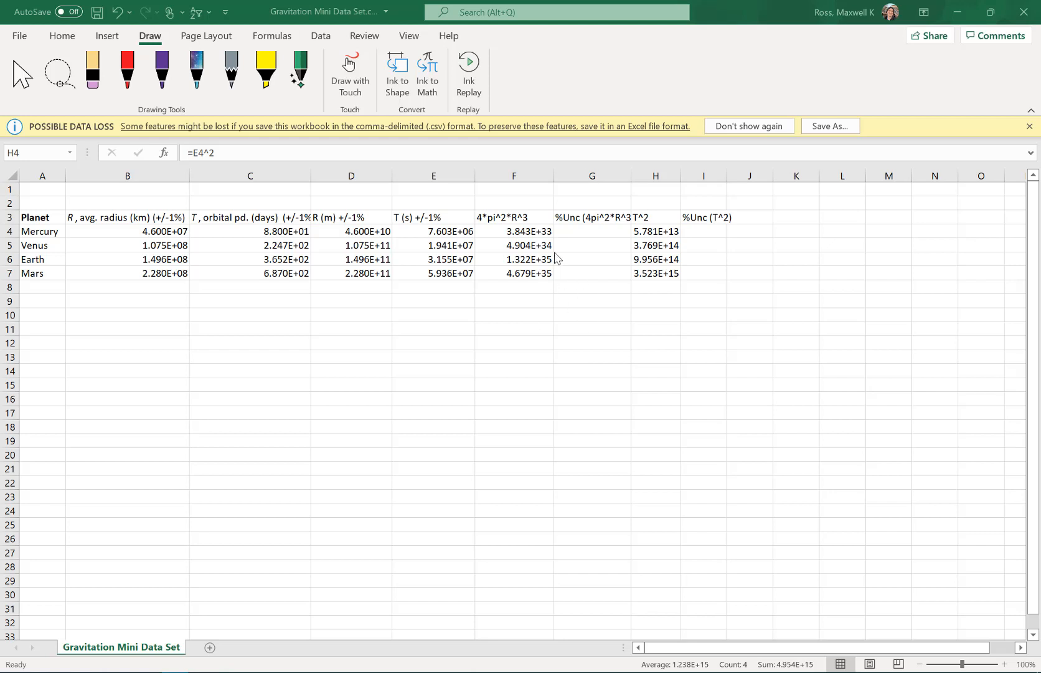
mouse_move(578, 266)
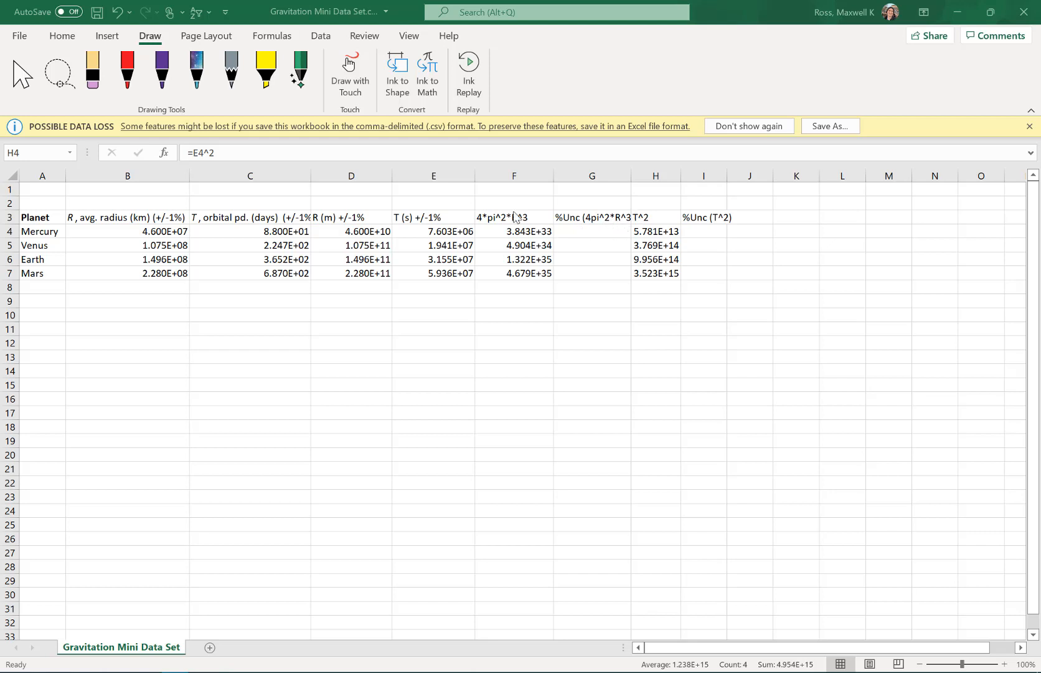
mouse_move(720, 221)
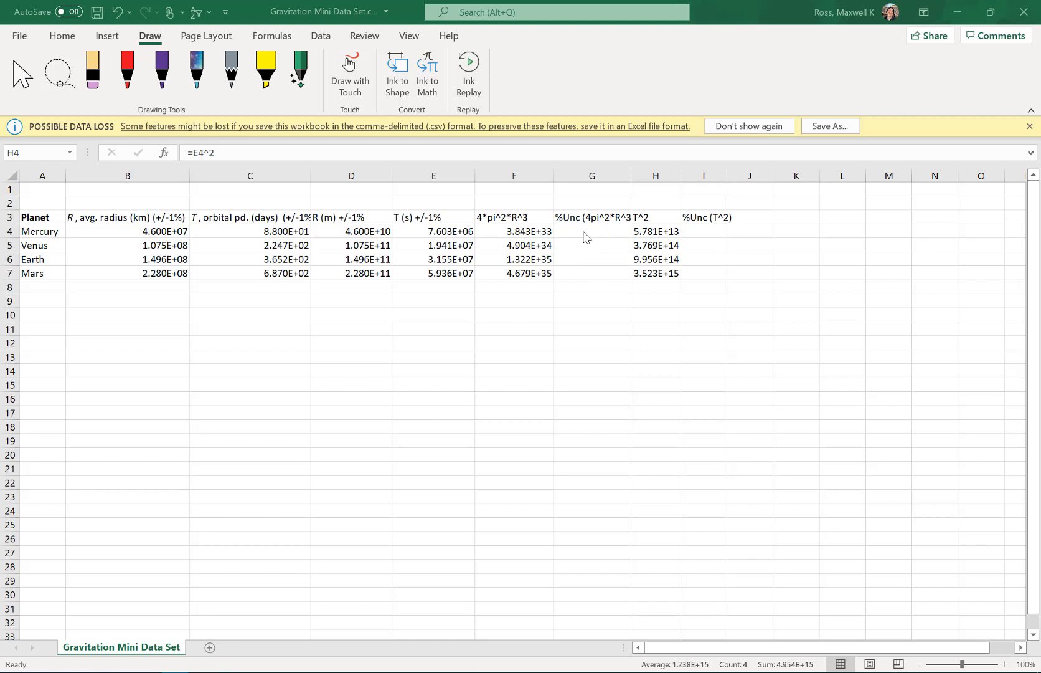
mouse_move(720, 235)
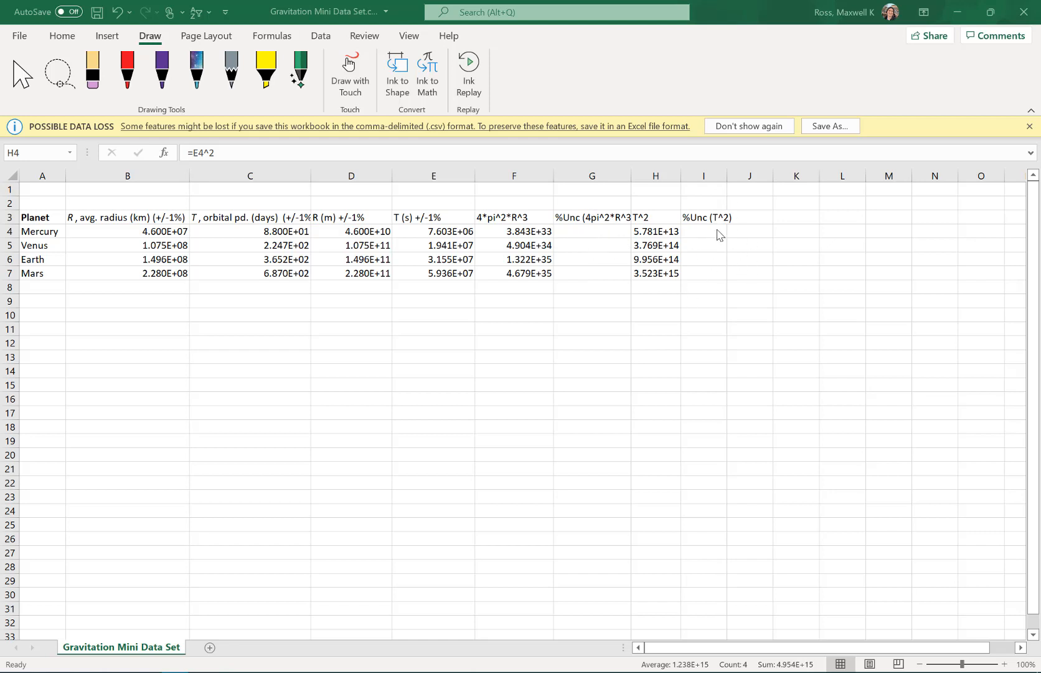
mouse_move(601, 206)
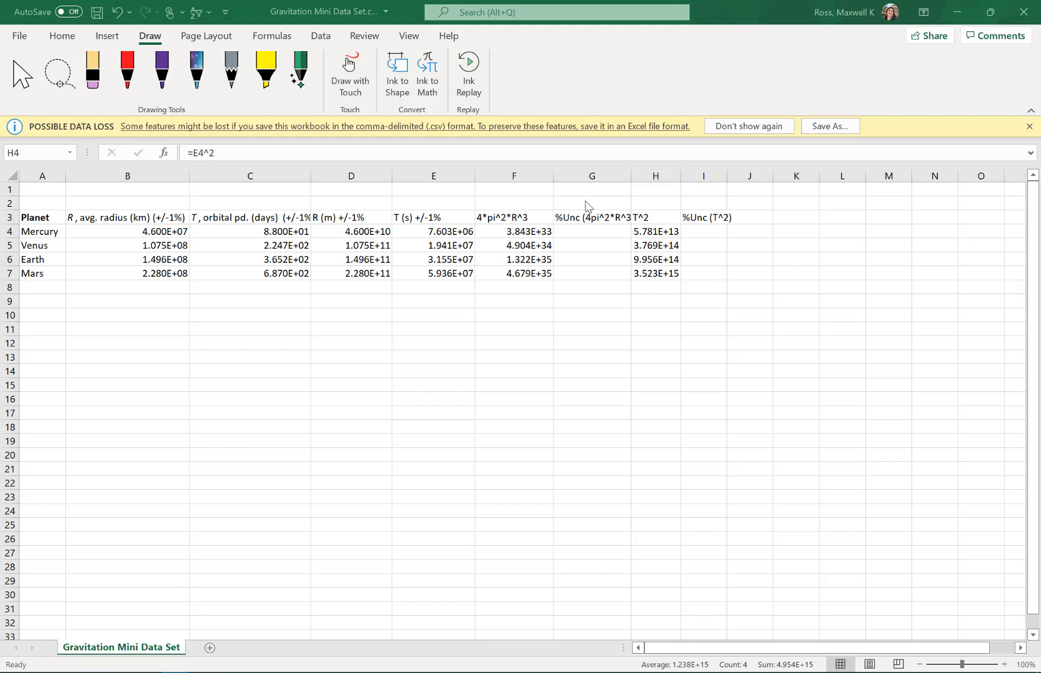
mouse_move(612, 428)
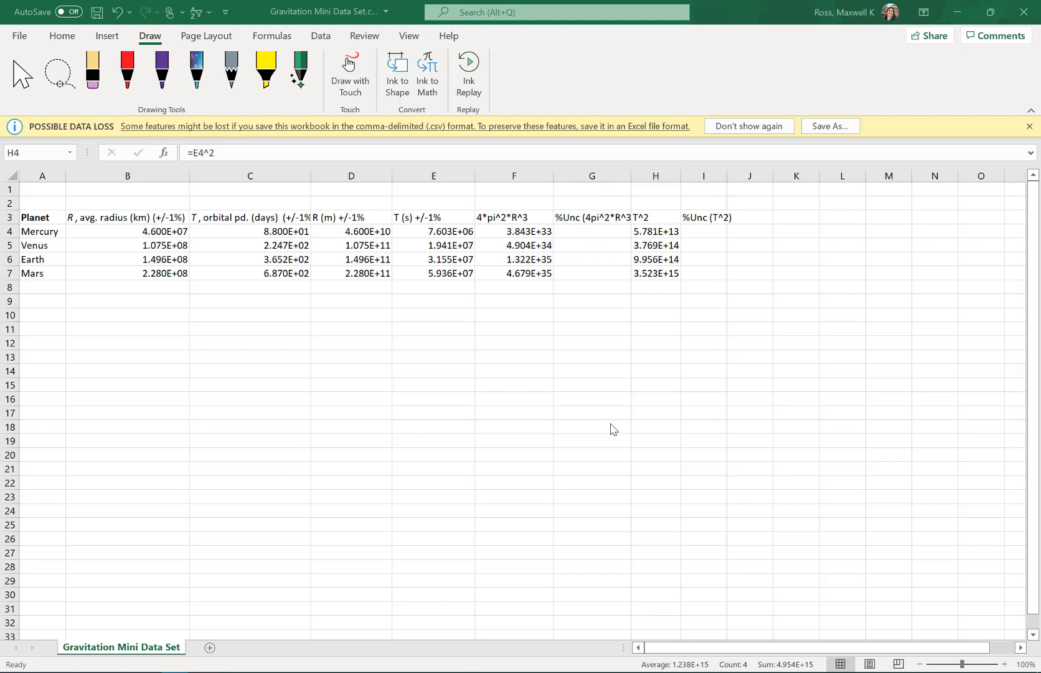
mouse_move(587, 457)
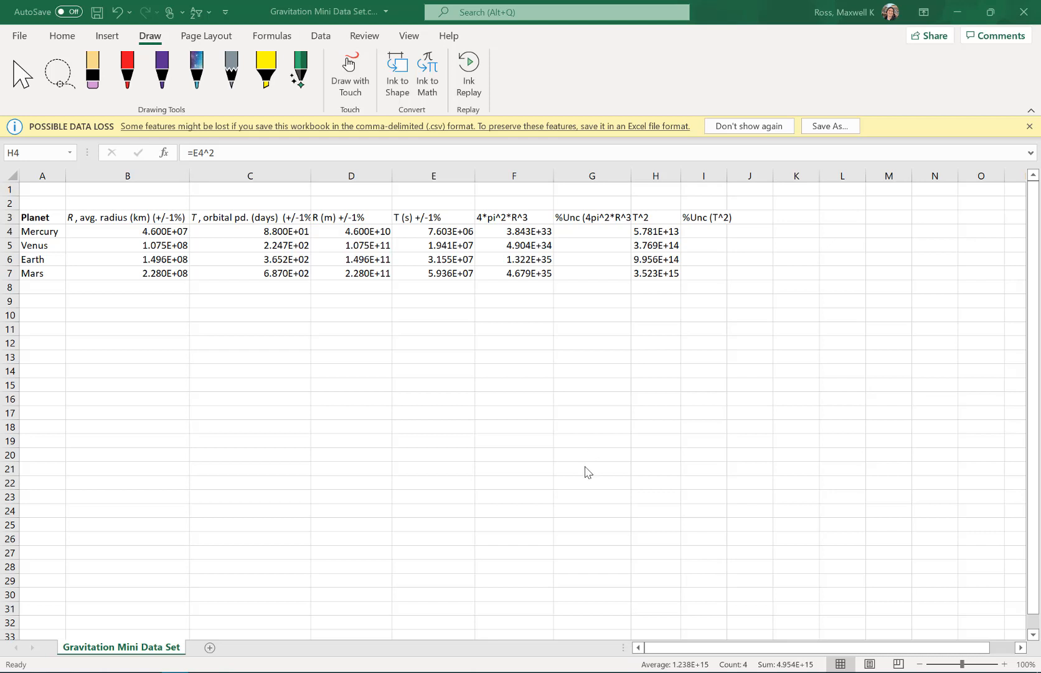
mouse_move(564, 408)
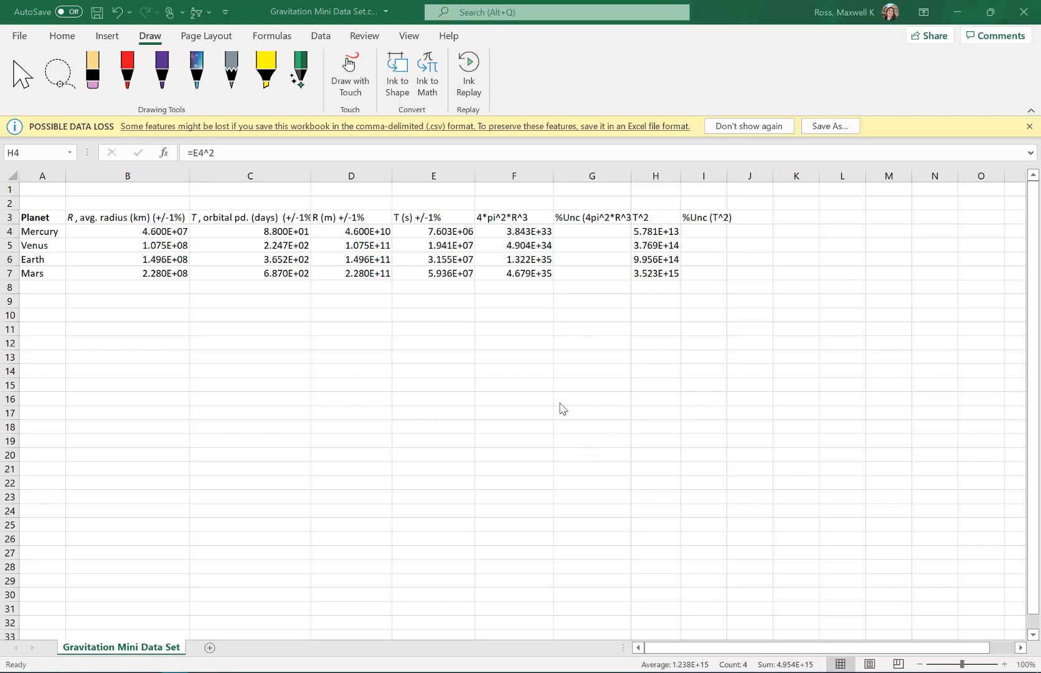
mouse_move(152, 232)
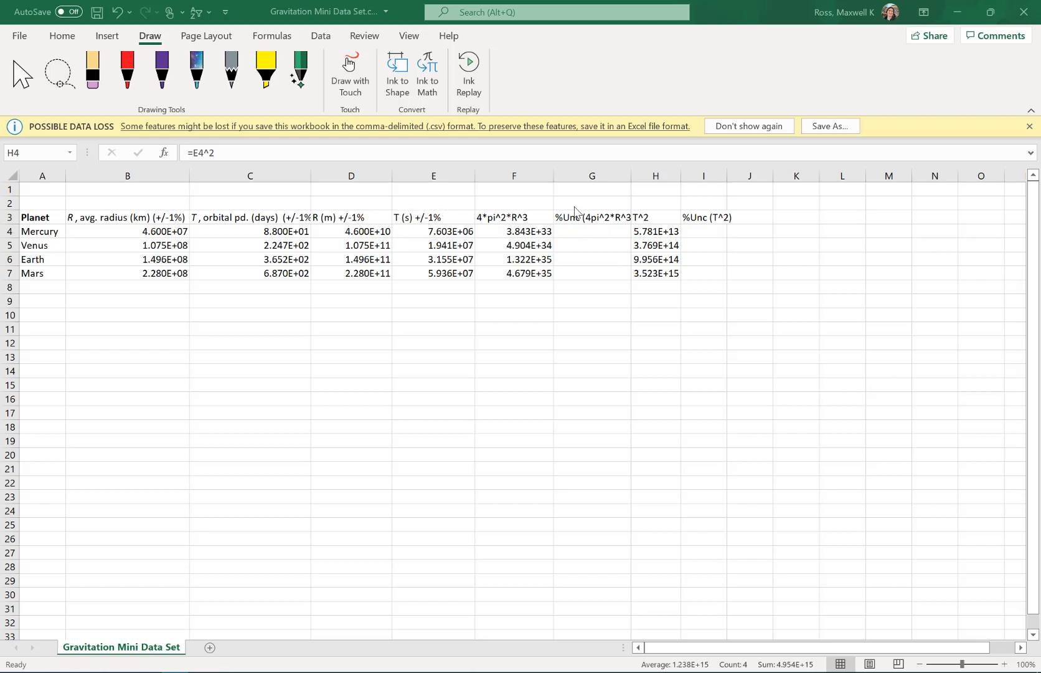
mouse_move(500, 225)
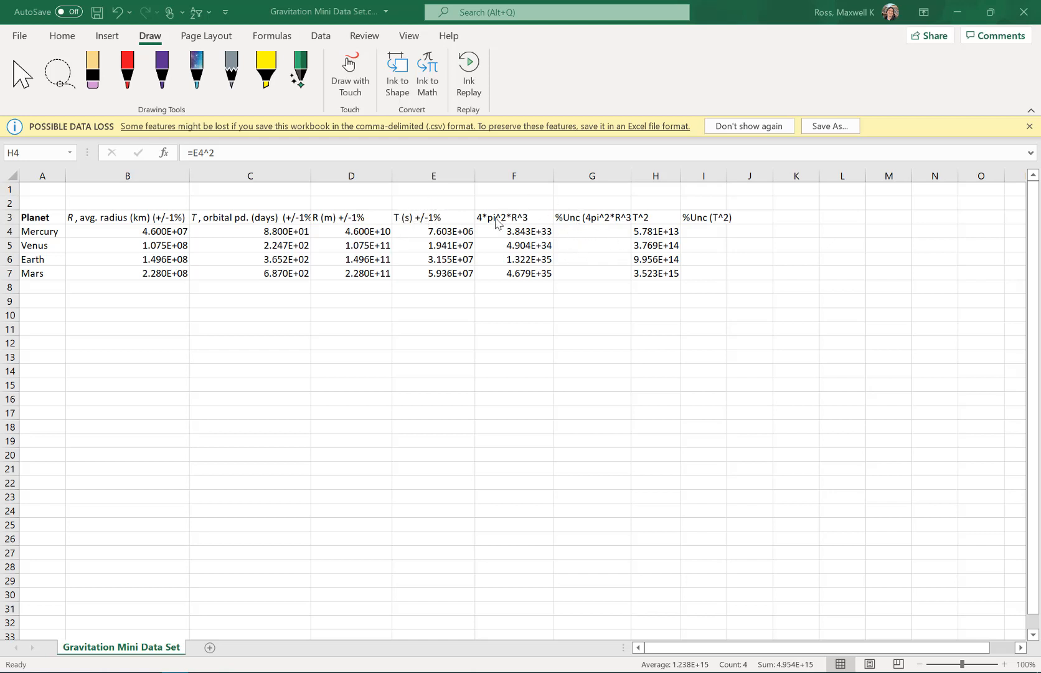
mouse_move(675, 163)
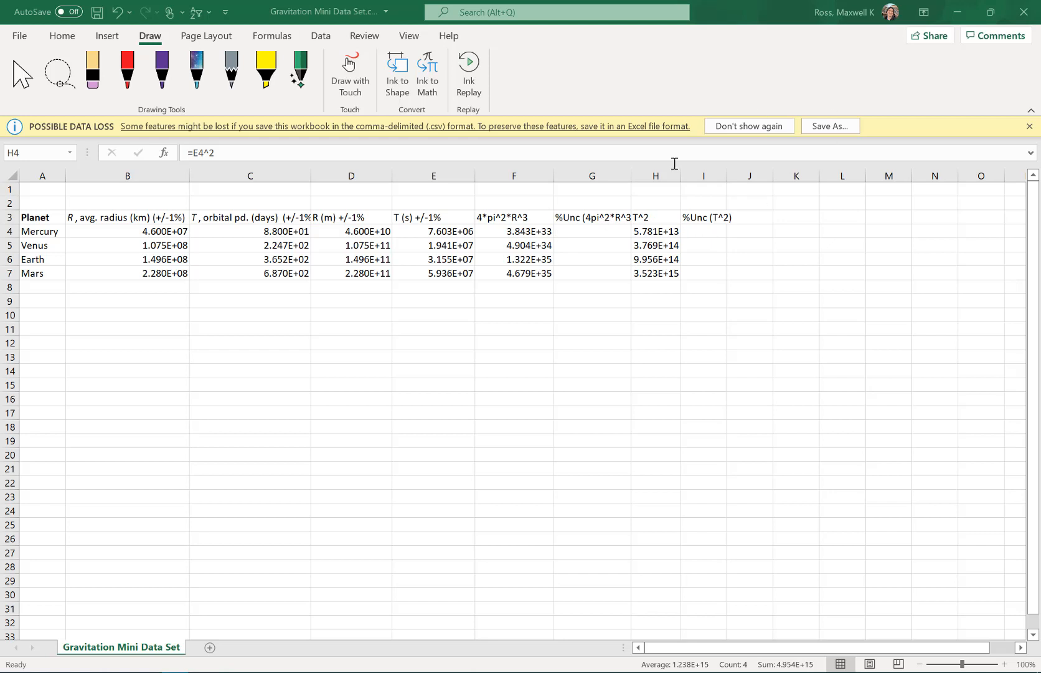
mouse_move(715, 231)
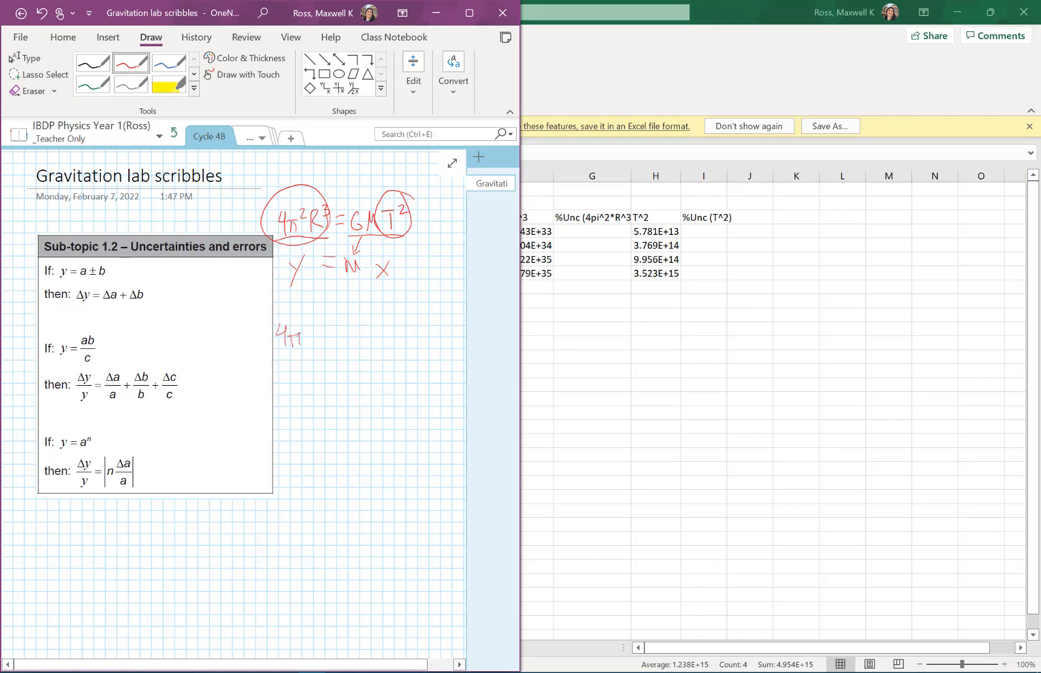
Handwrite 4π²R³ in red, underline the y = a^n power rule and circle its Δy/y term.
left_click_drag(279, 335, 336, 325)
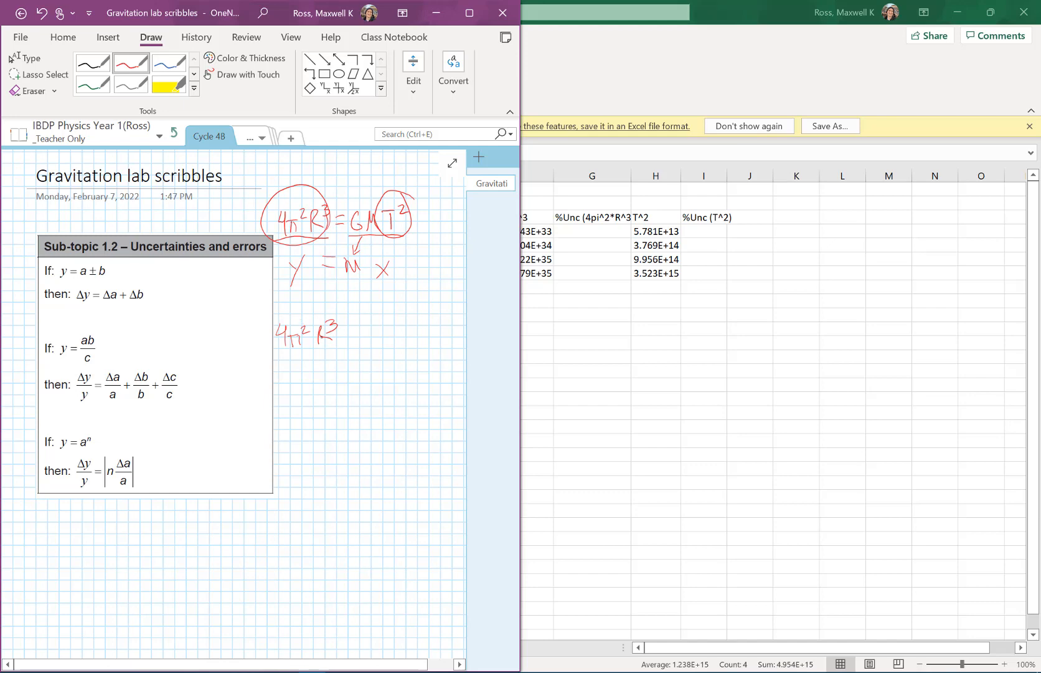
left_click_drag(46, 452, 100, 452)
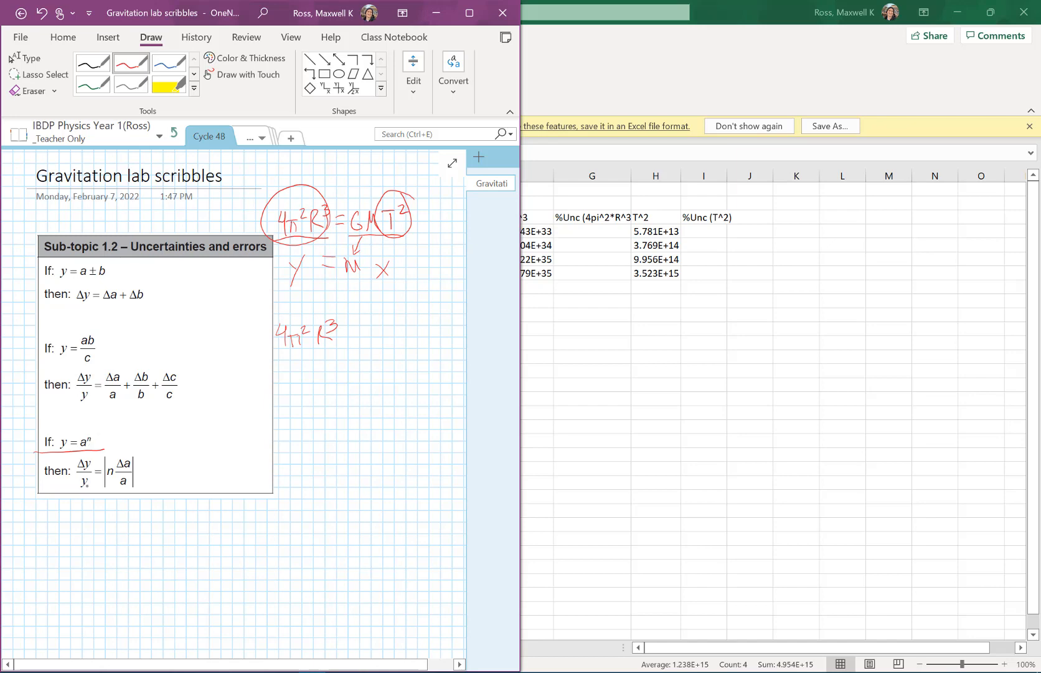
left_click_drag(70, 461, 86, 479)
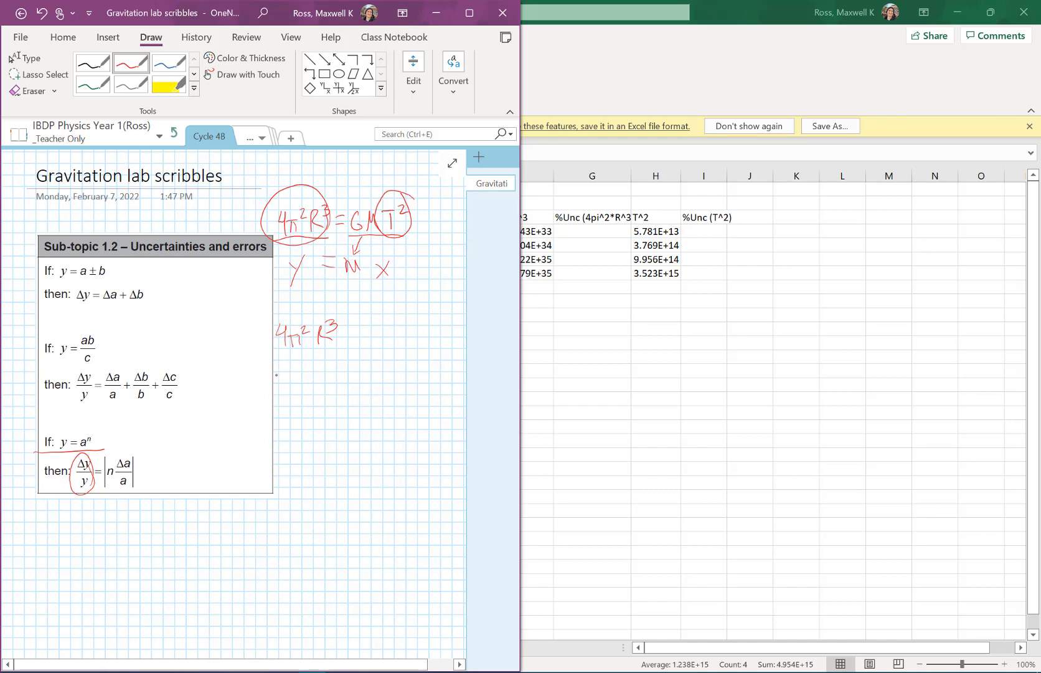
Handwrite %unc(4π²R³) = 3(%R) in red below the 4π²R³ note.
left_click_drag(272, 375, 289, 395)
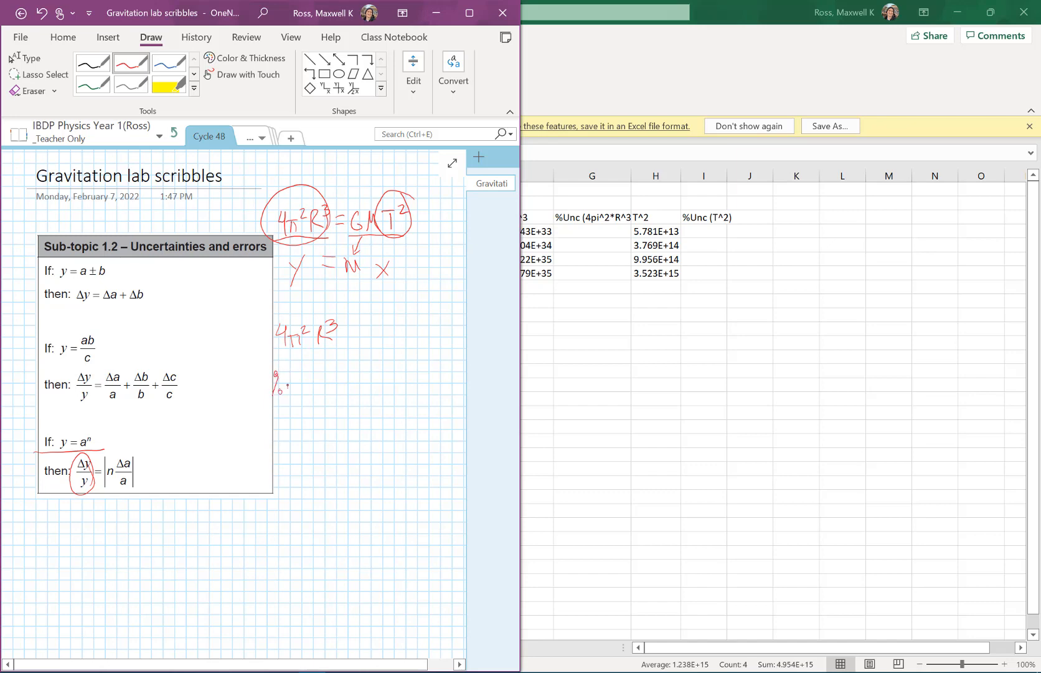
left_click_drag(279, 383, 326, 372)
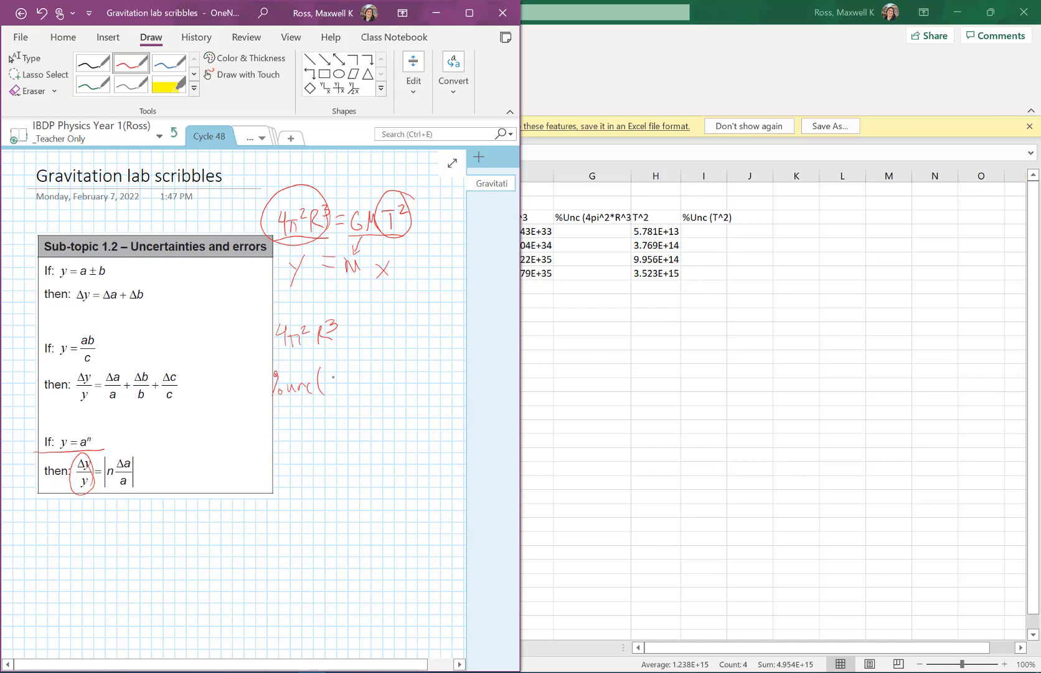
left_click_drag(322, 380, 343, 384)
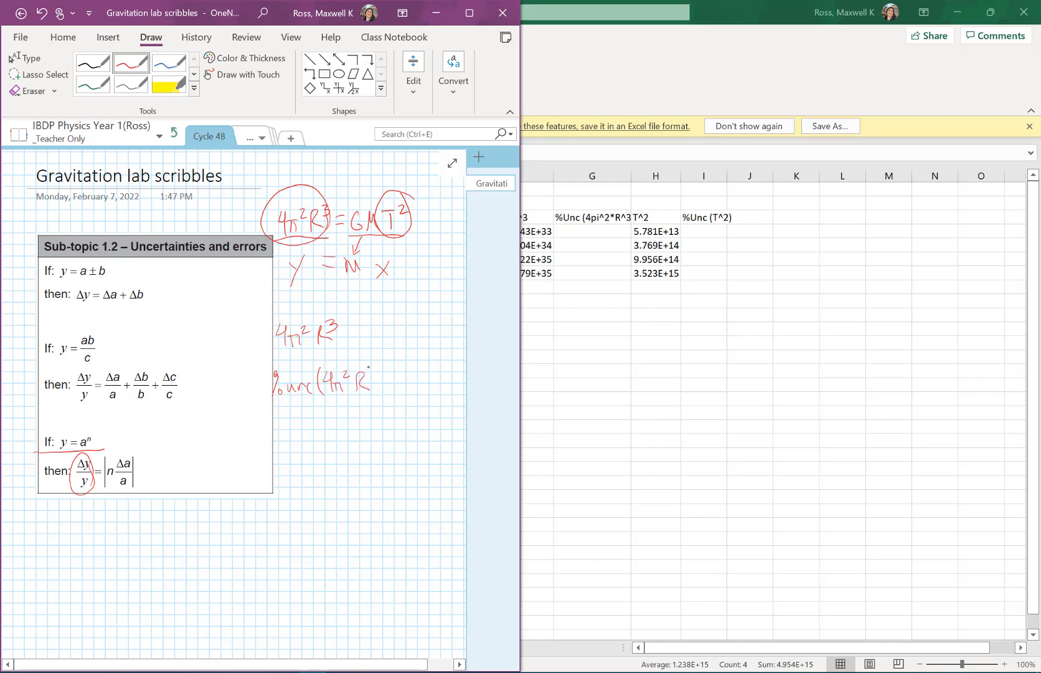
left_click_drag(359, 372, 395, 383)
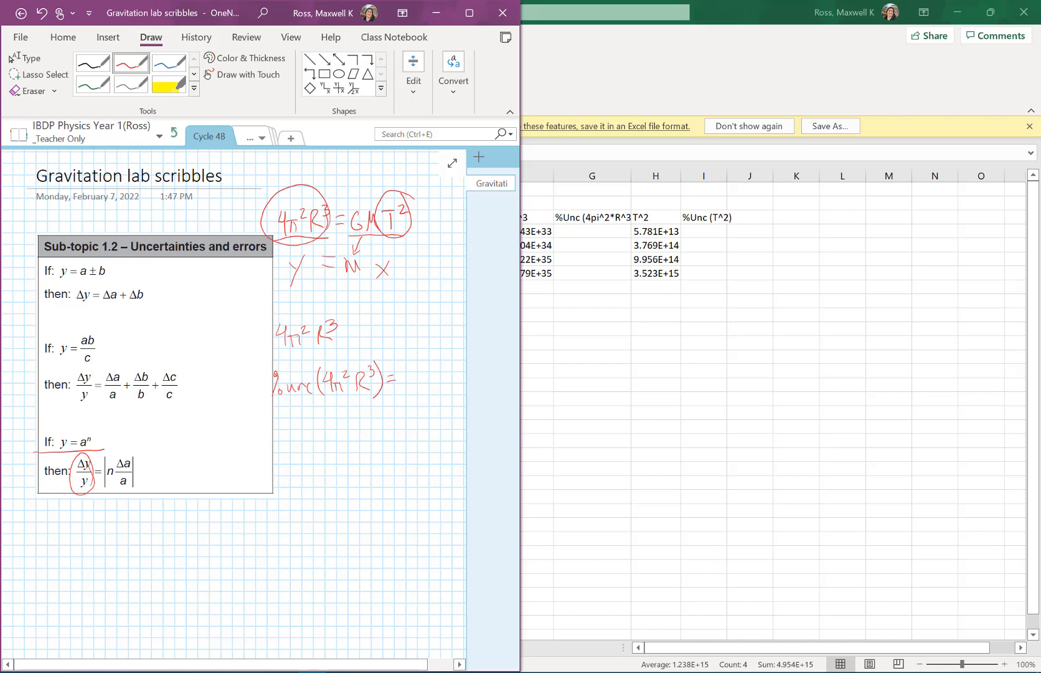
left_click_drag(408, 383, 418, 388)
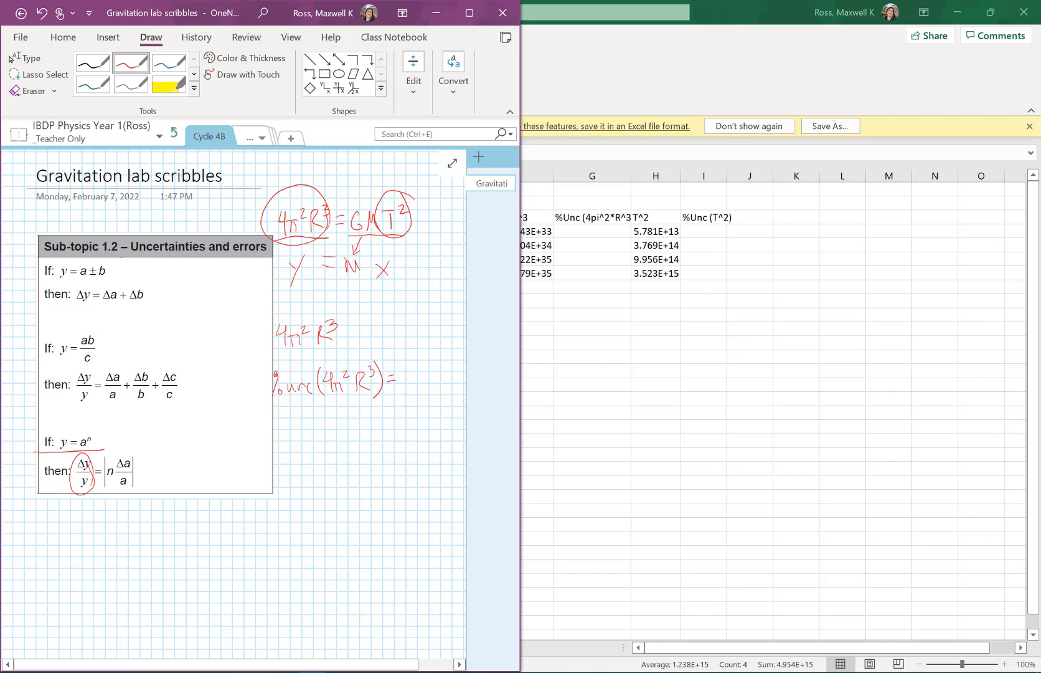
left_click_drag(293, 413, 312, 429)
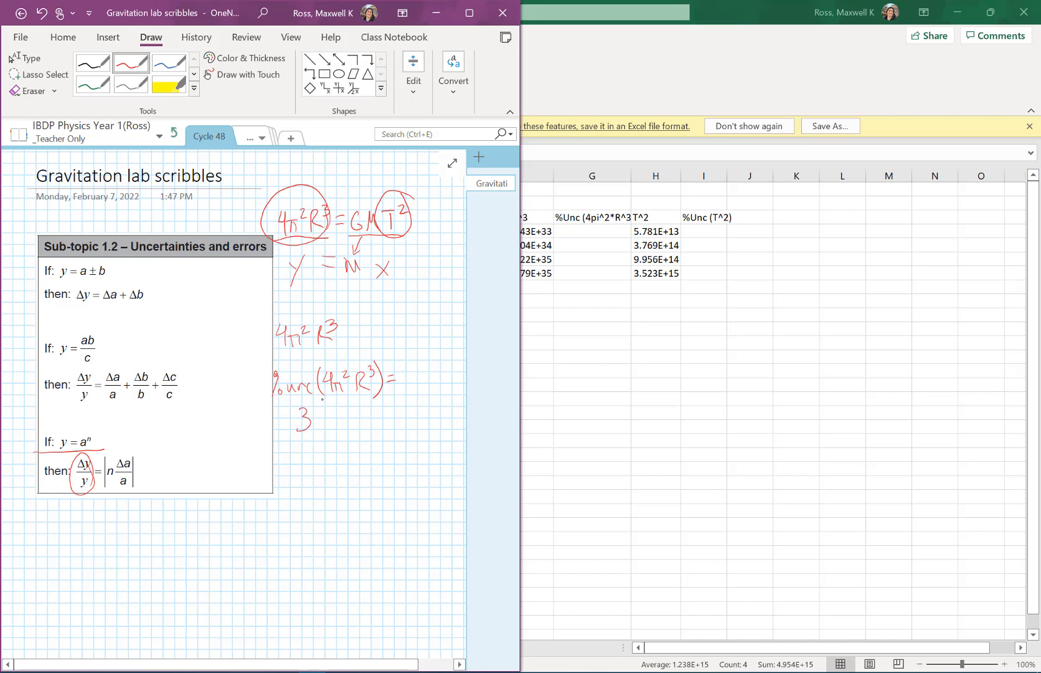
left_click_drag(323, 409, 345, 425)
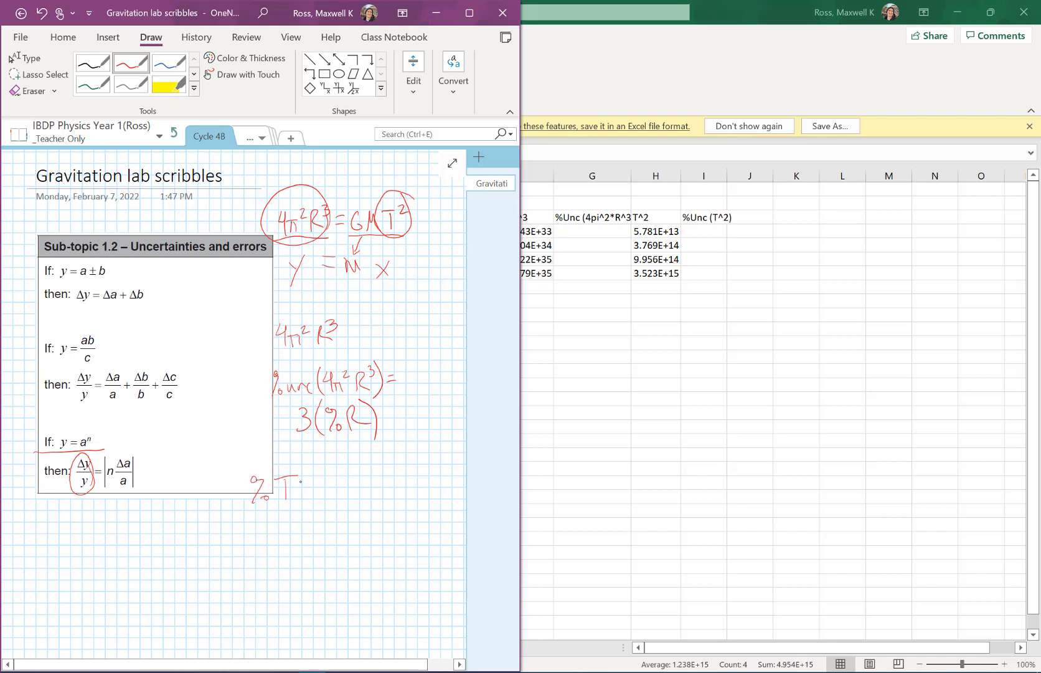
Handwrite %T² = 2·(%T) in red beneath the 4π²R³ uncertainty line.
left_click_drag(285, 485, 359, 490)
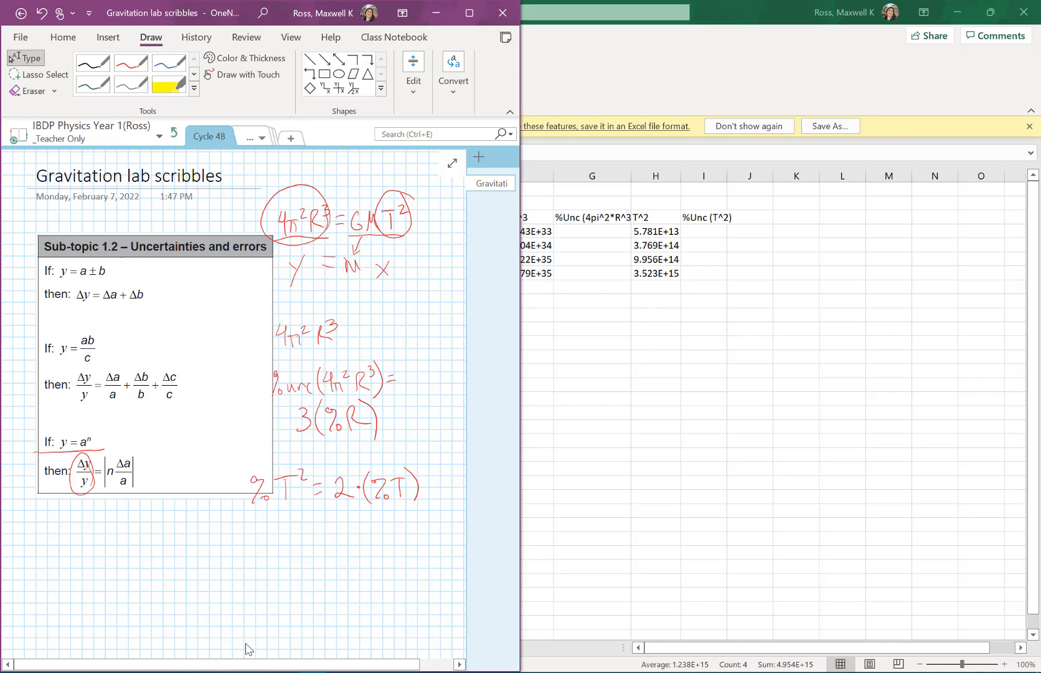
mouse_move(429, 418)
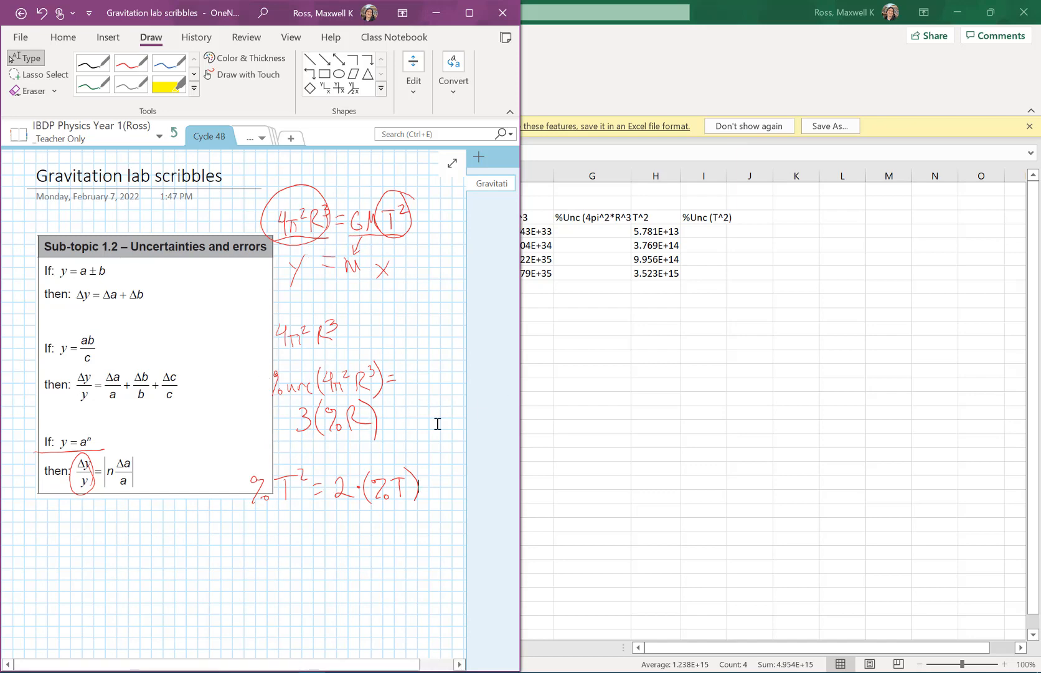
mouse_move(603, 243)
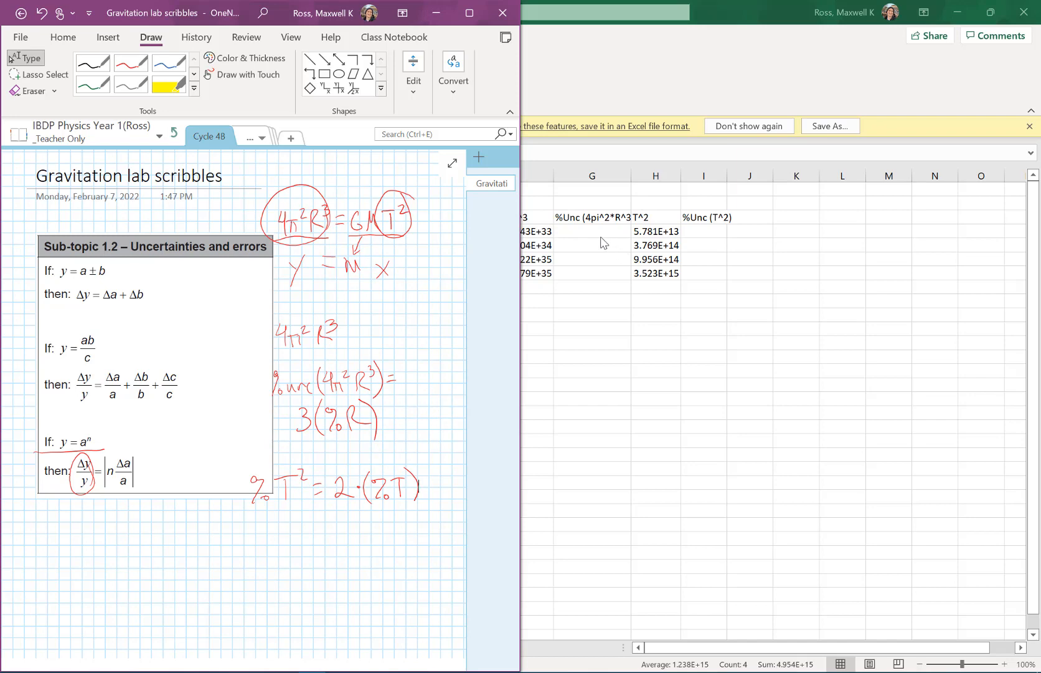
mouse_move(595, 247)
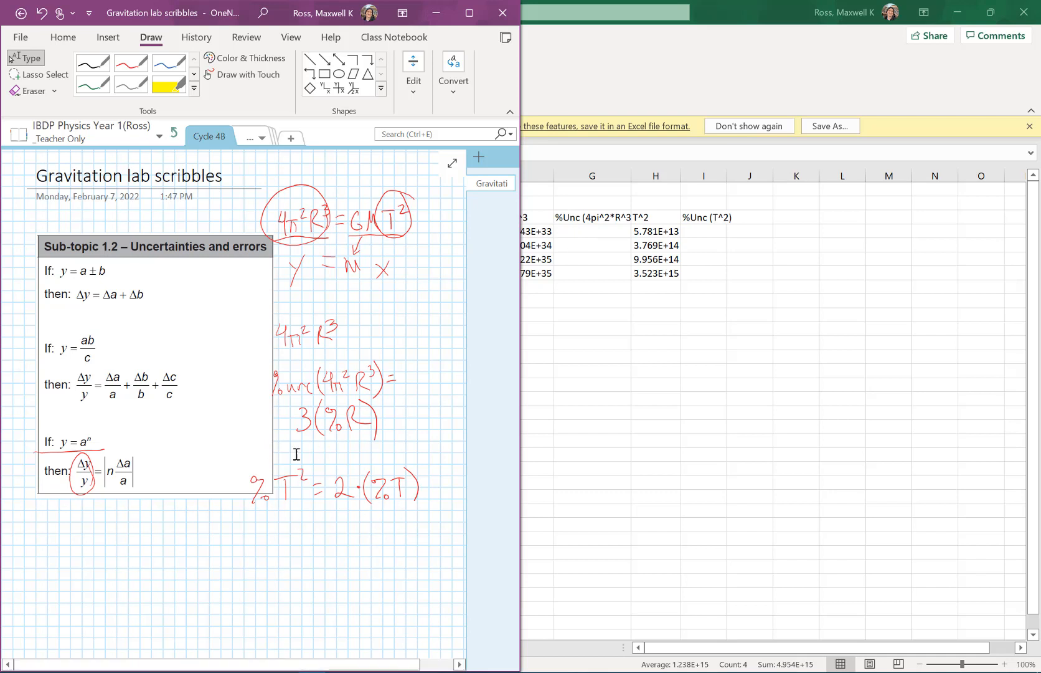
mouse_move(581, 246)
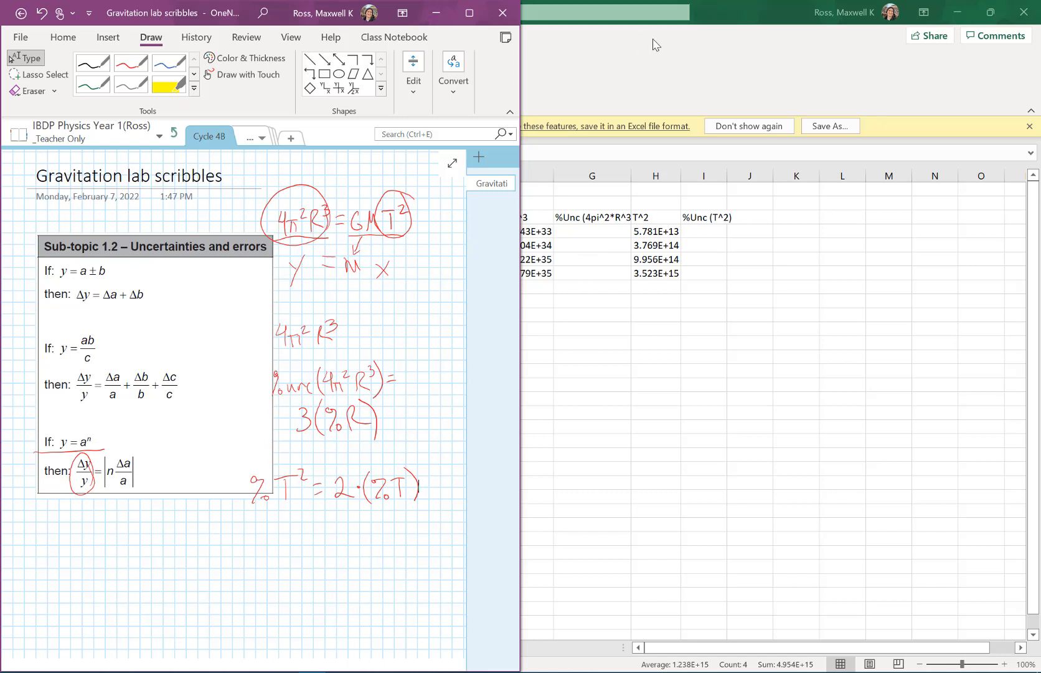
mouse_move(578, 242)
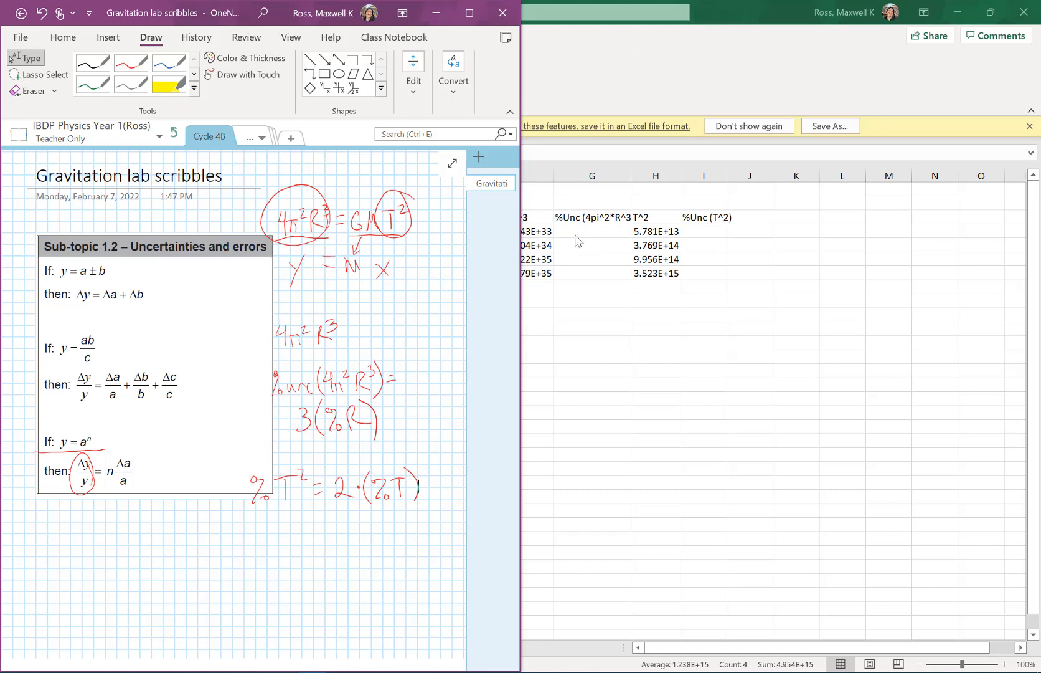
mouse_move(592, 228)
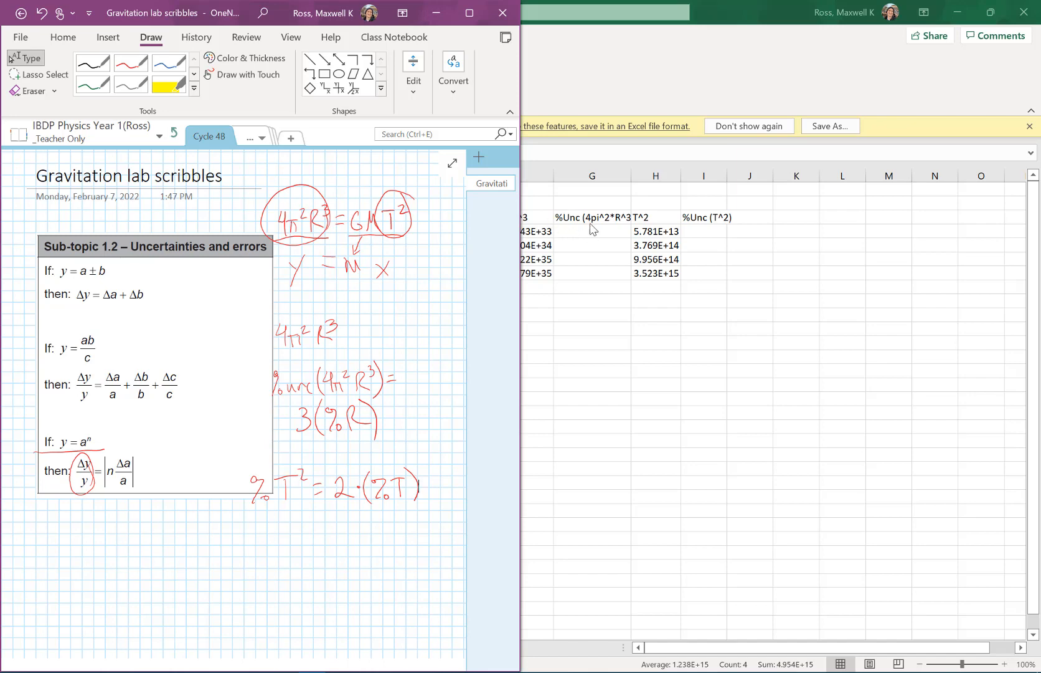
mouse_move(596, 239)
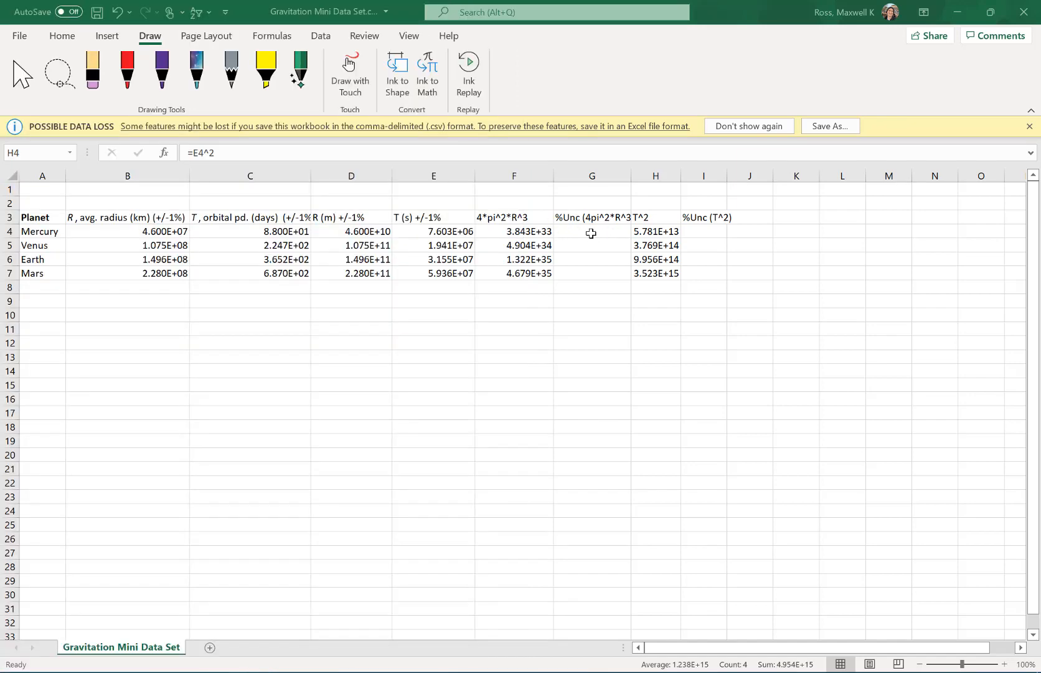
Enter =3*1 as Mercury's %Unc (4π²R³) in G4 and copy it down through Mars.
left_click(592, 230)
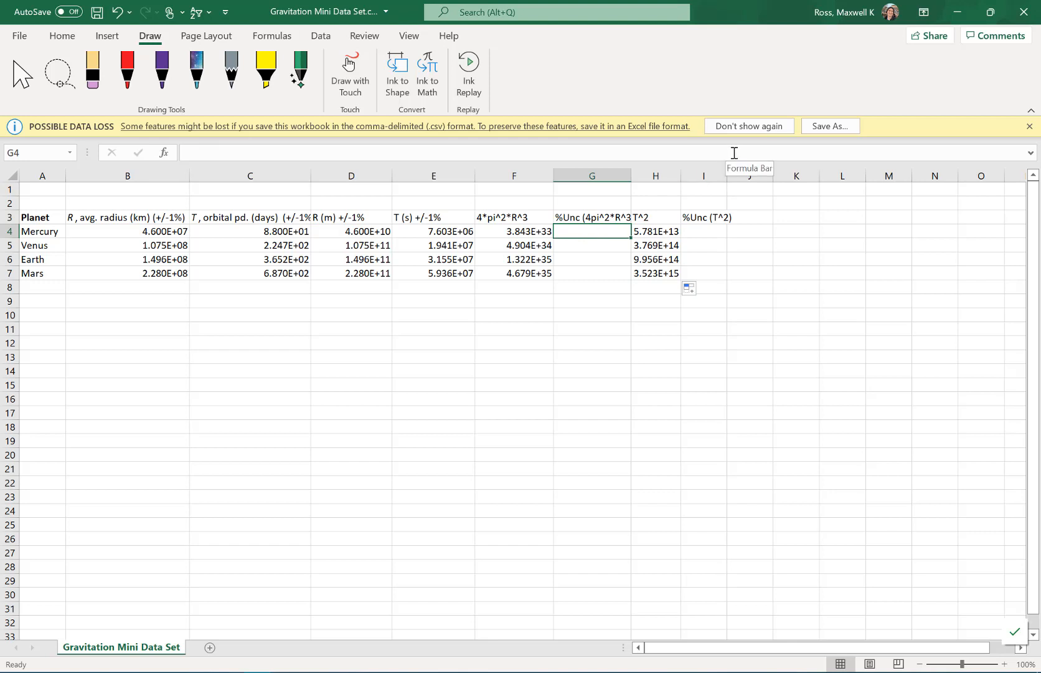
type("=3")
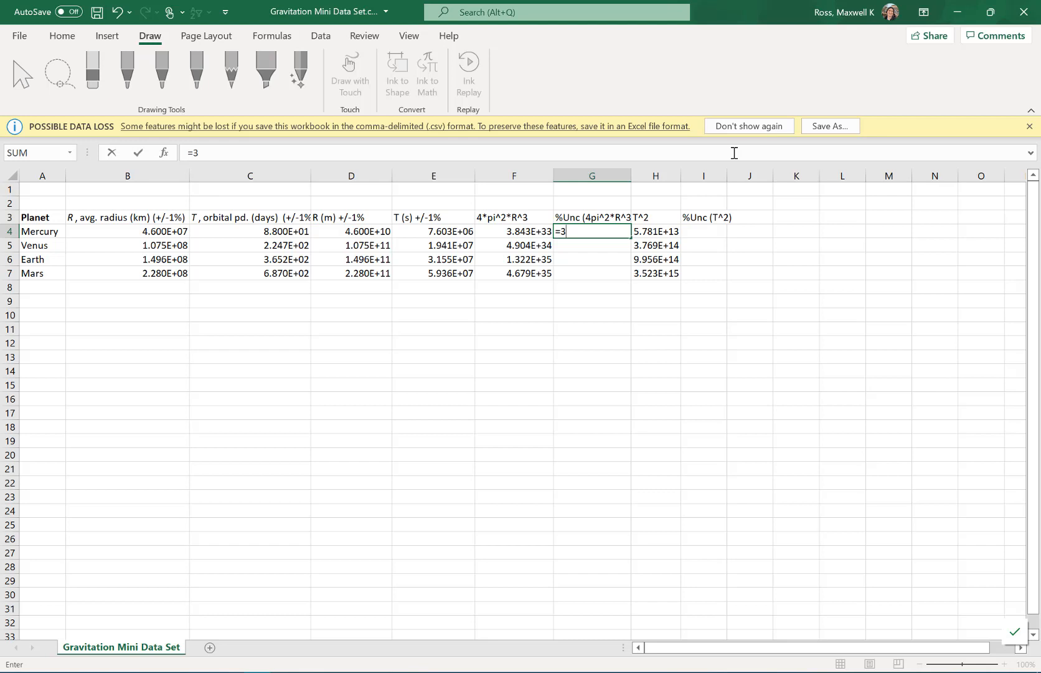
type("*")
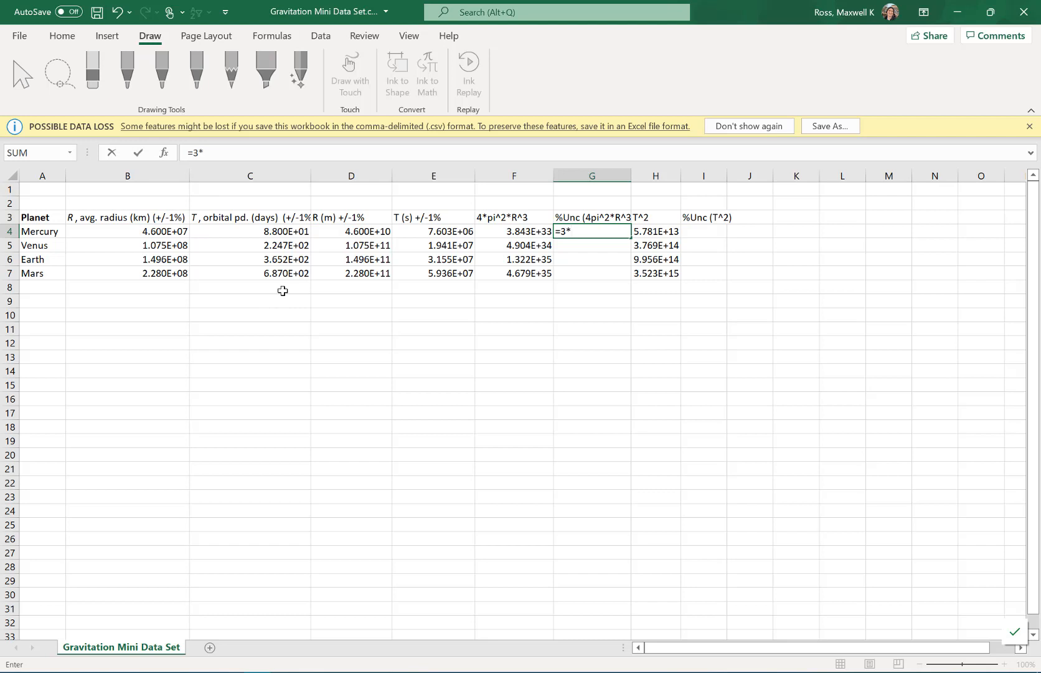
key("Enter")
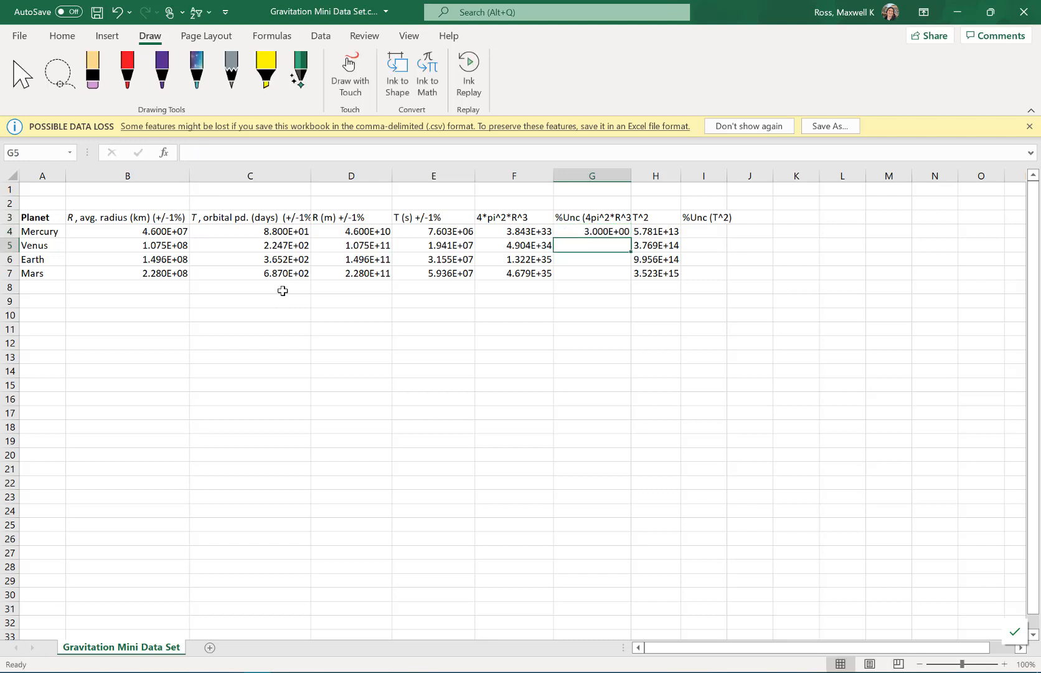
left_click(591, 231)
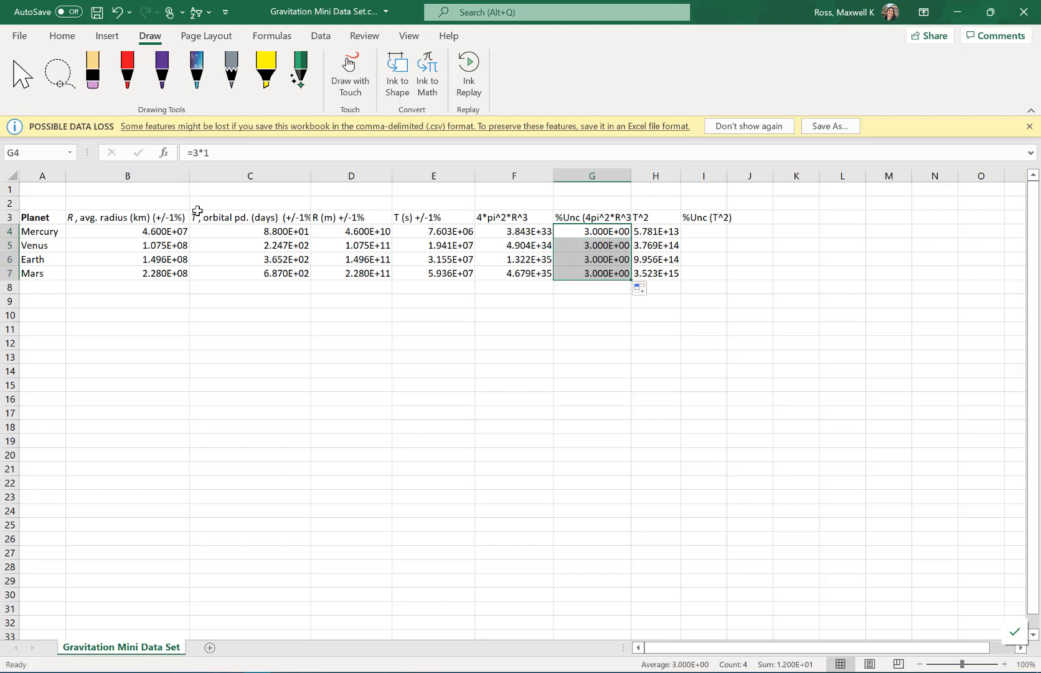
mouse_move(566, 237)
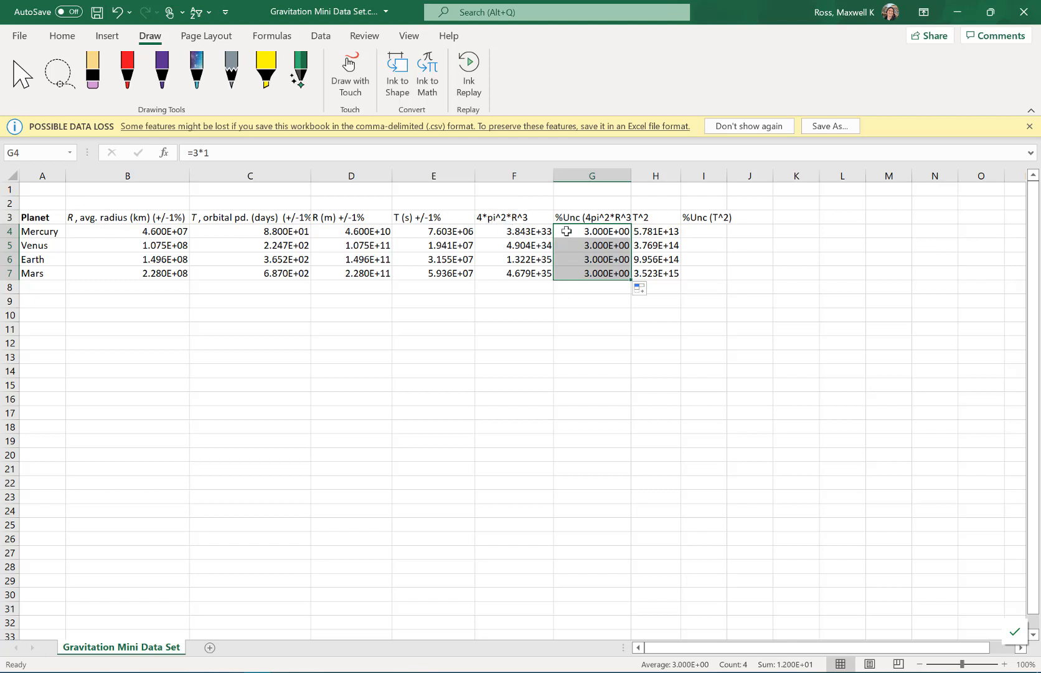
mouse_move(605, 237)
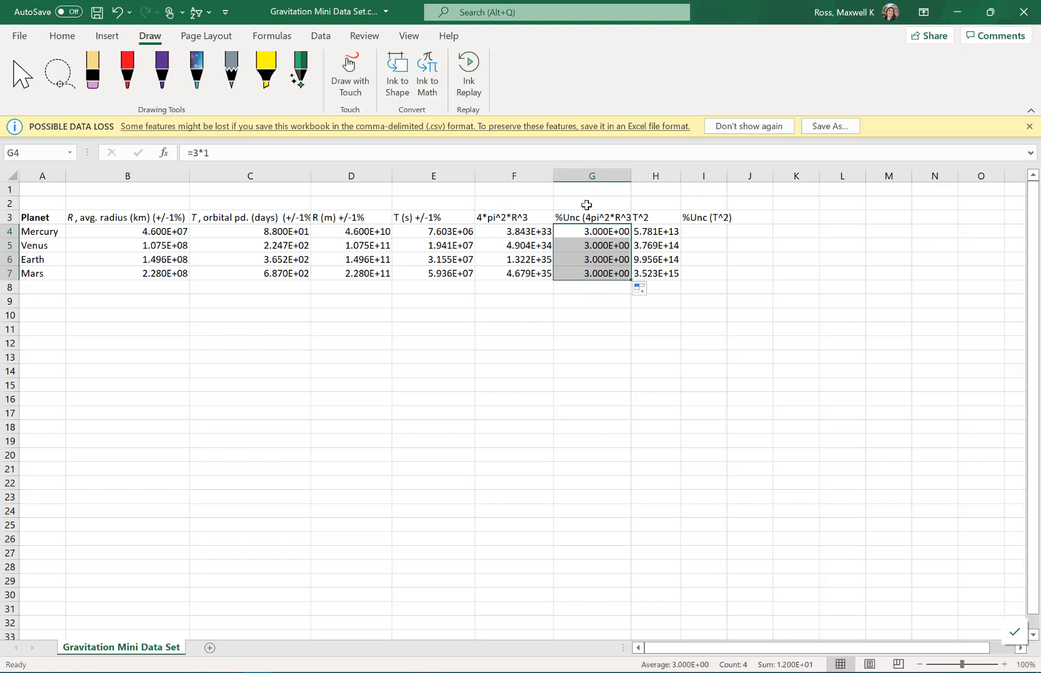
mouse_move(693, 269)
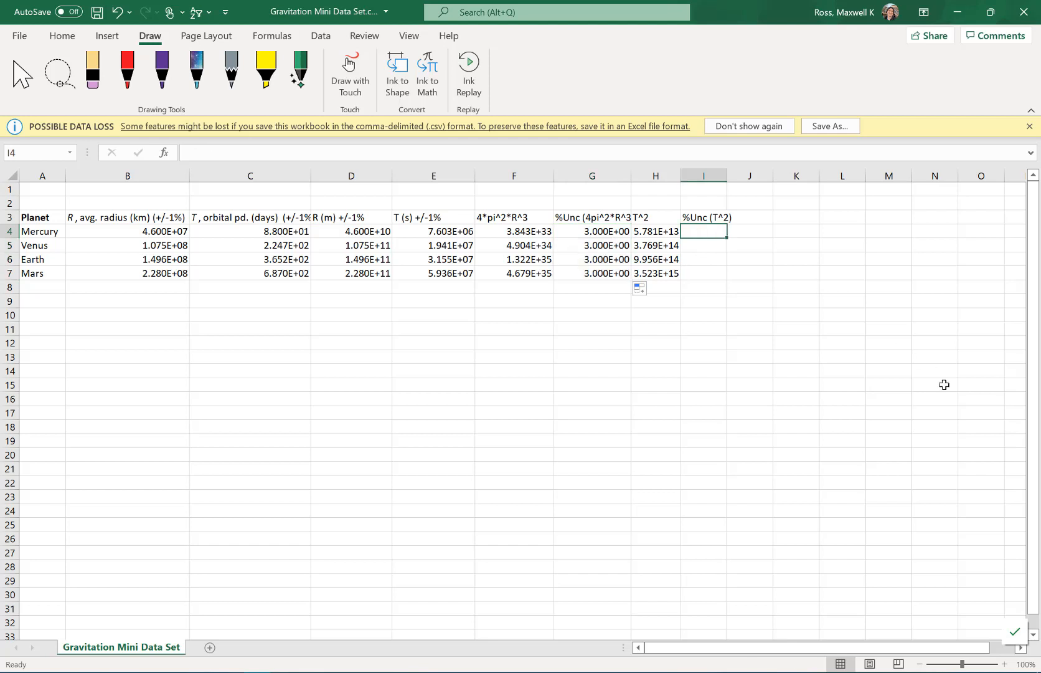
Enter =2*1 as Mercury's %Unc (T²) formula in I4, not yet committed.
type("=")
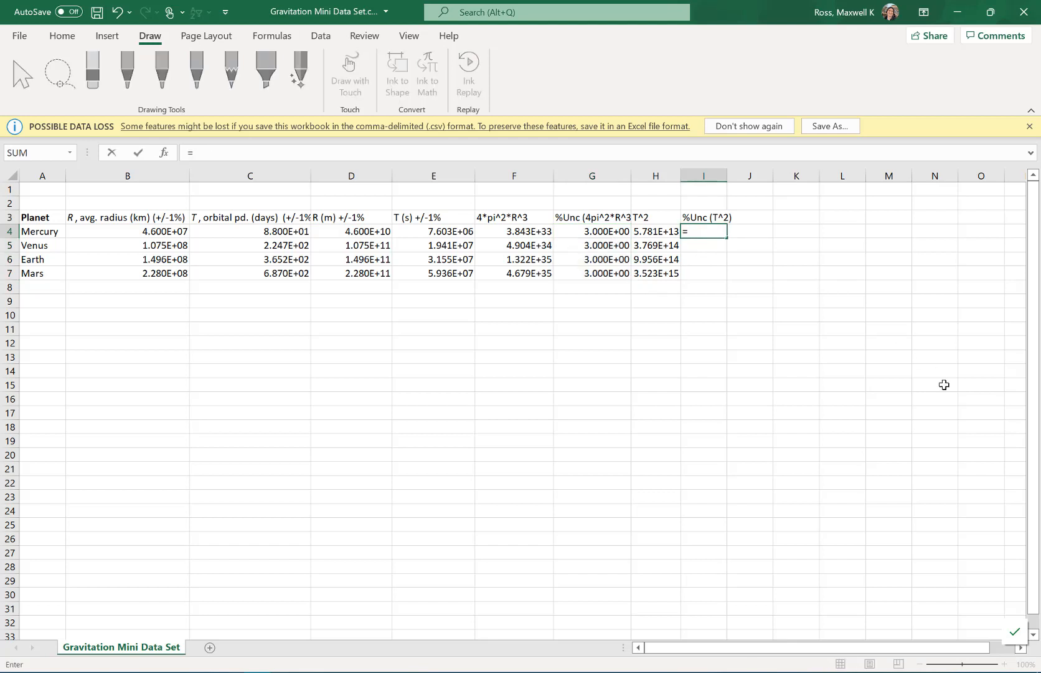
type("2")
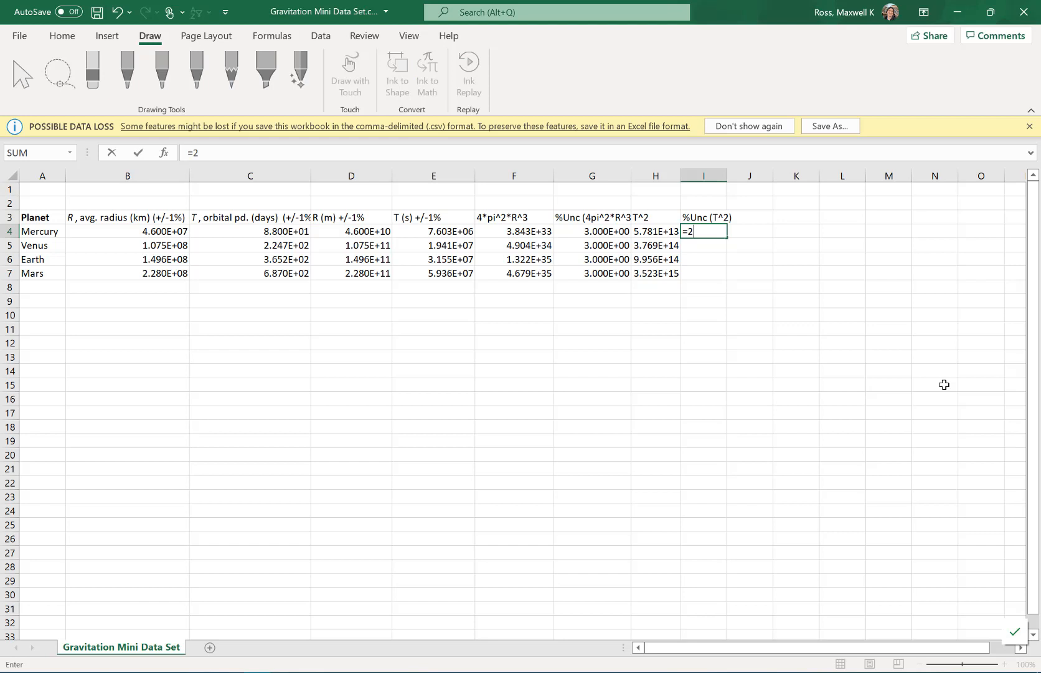
type("*1")
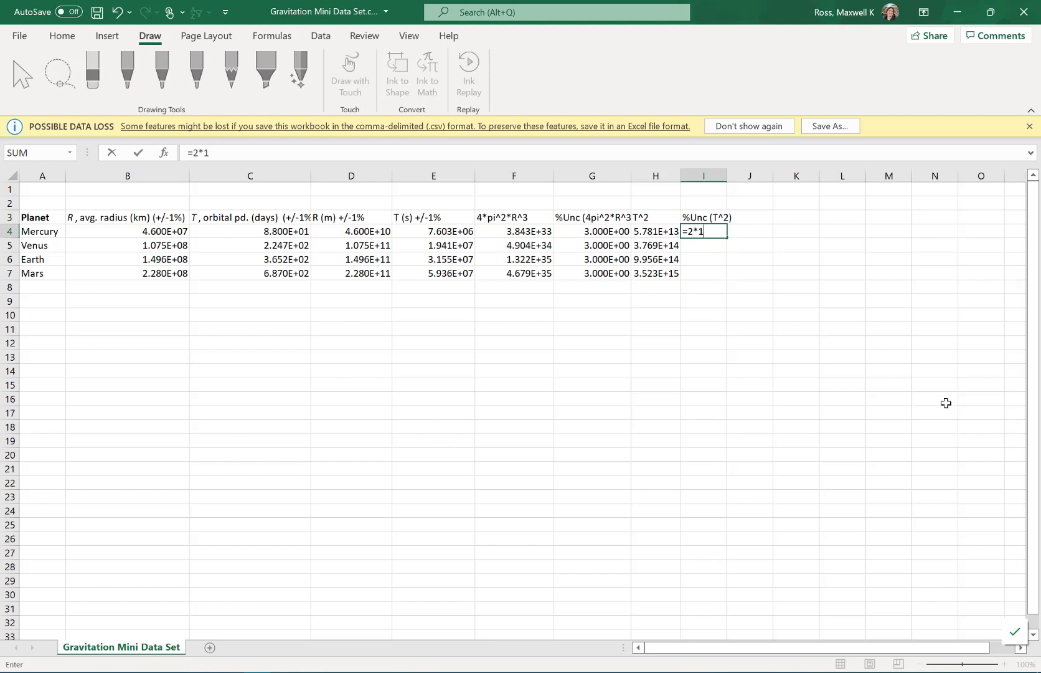